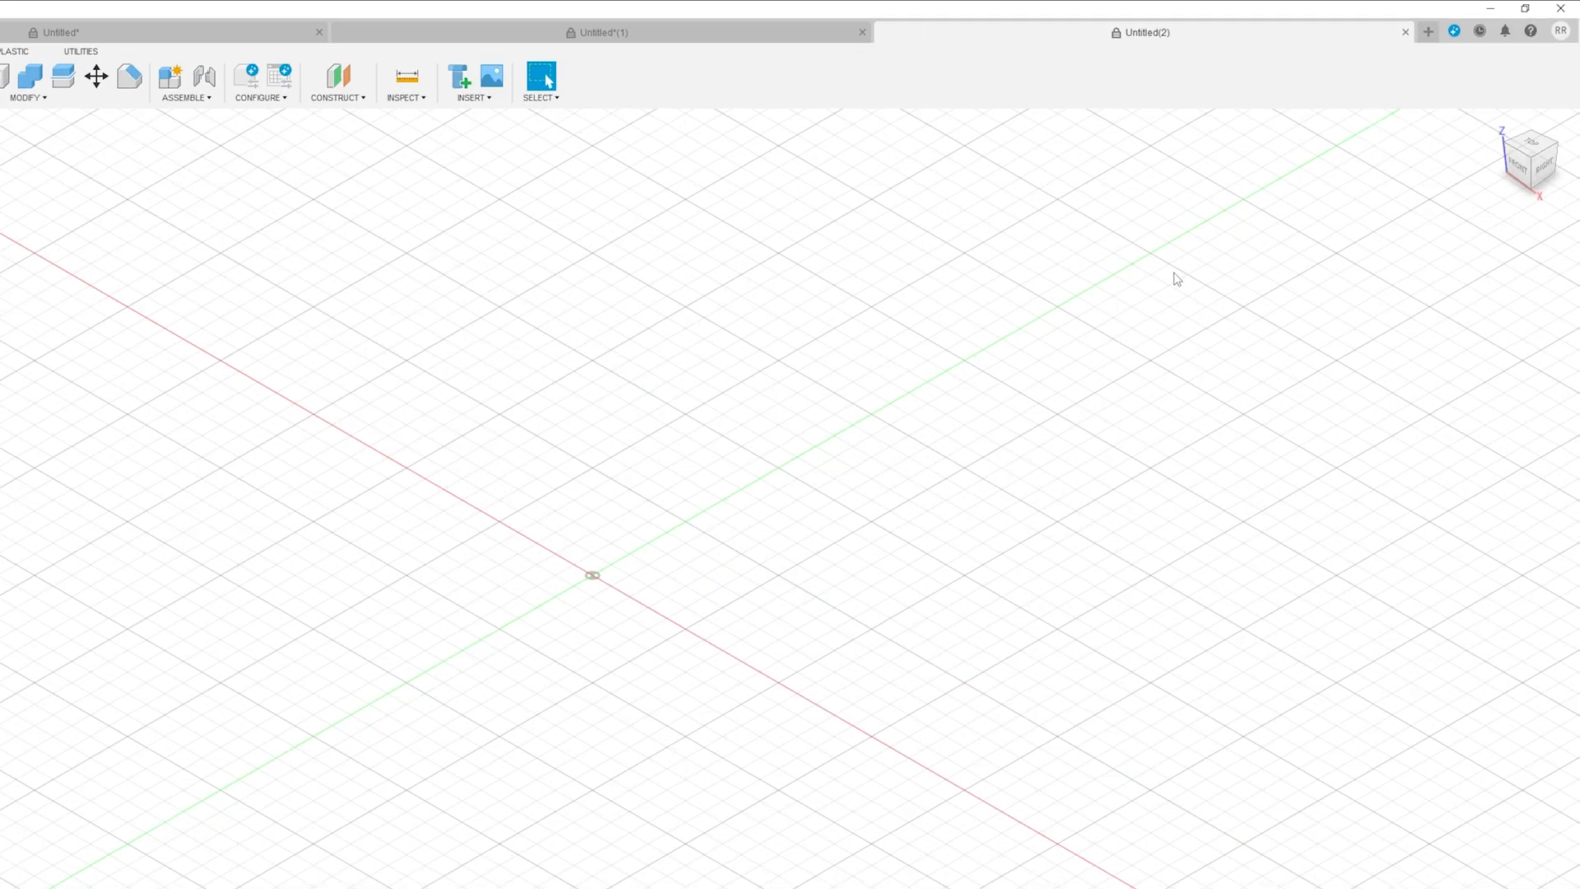
# Bring up the account menu from the RR profile icon
pyautogui.click(1560, 32)
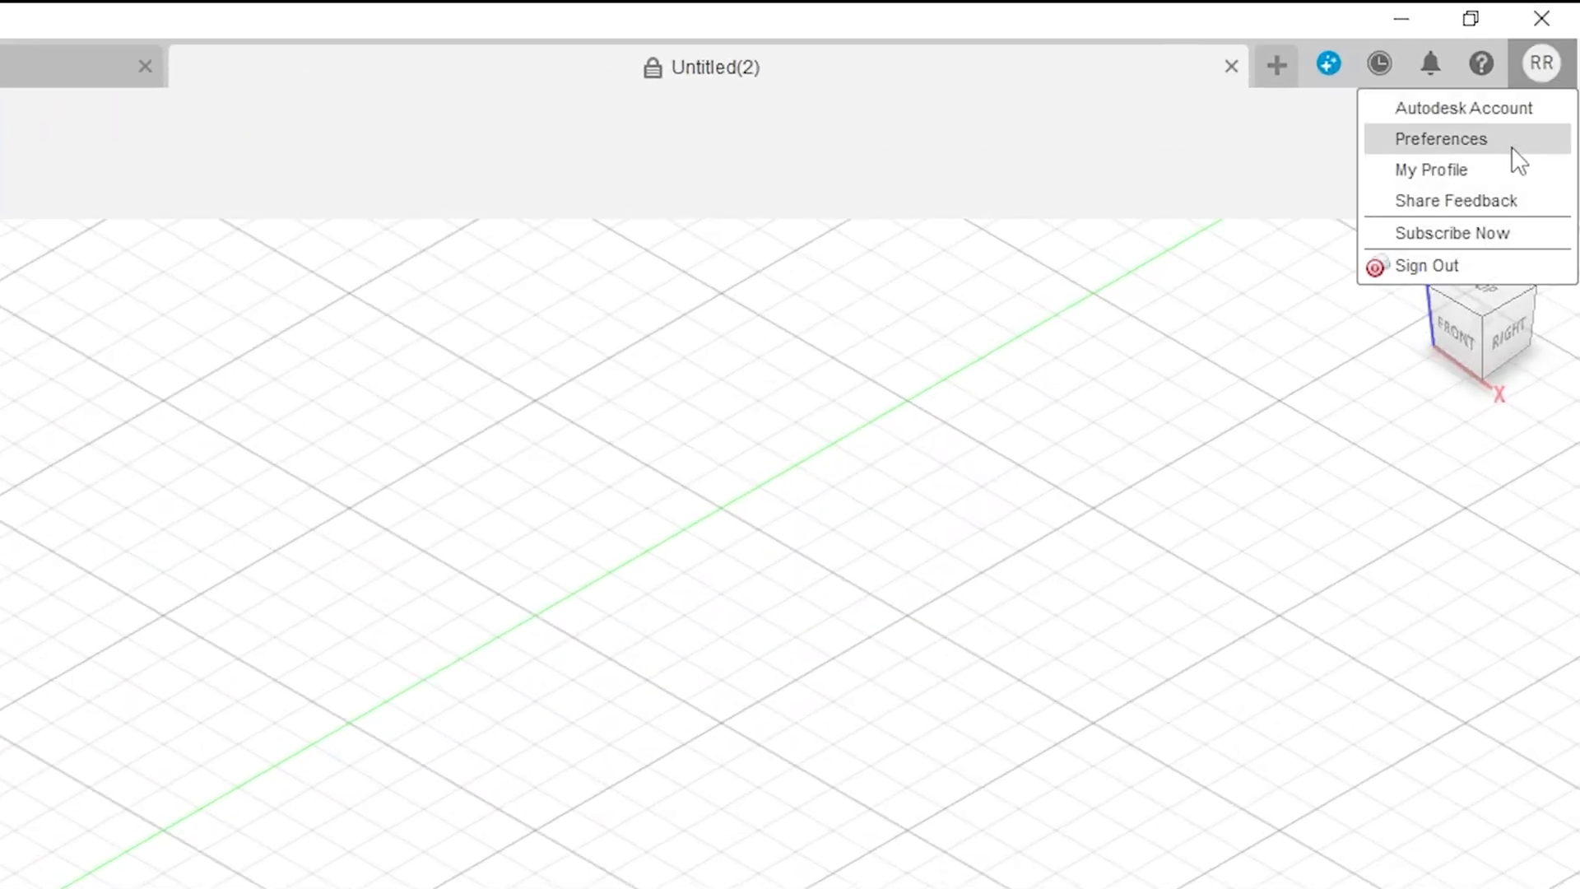
# In General preferences, choose Tinkercad pan/zoom/orbit shortcuts and leave Reverse zoom direction checked
pyautogui.click(1440, 139)
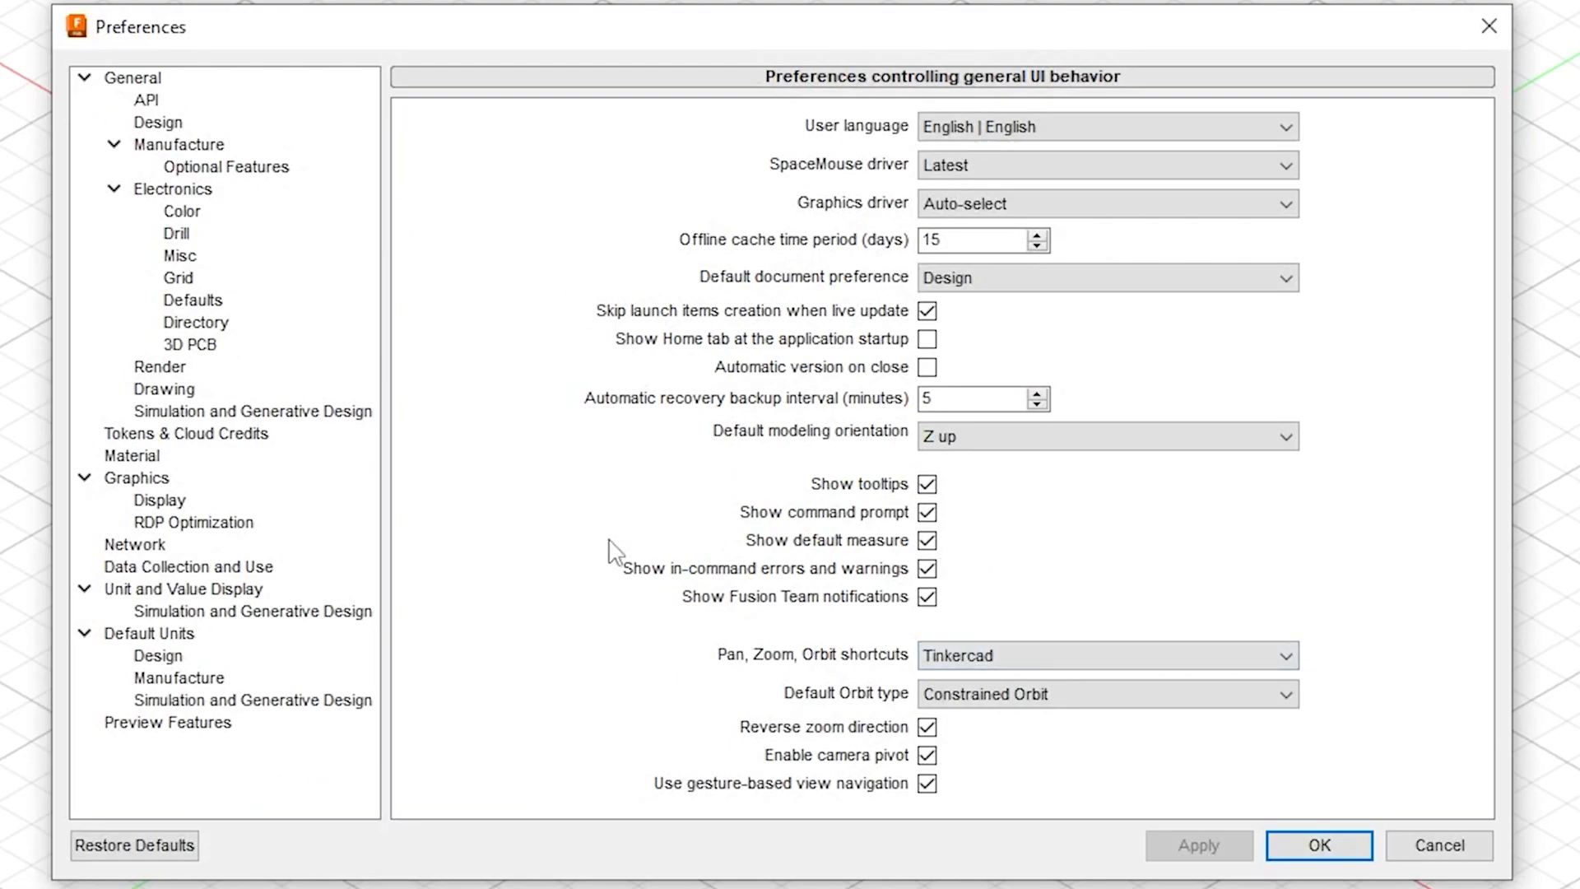
pyautogui.click(132, 77)
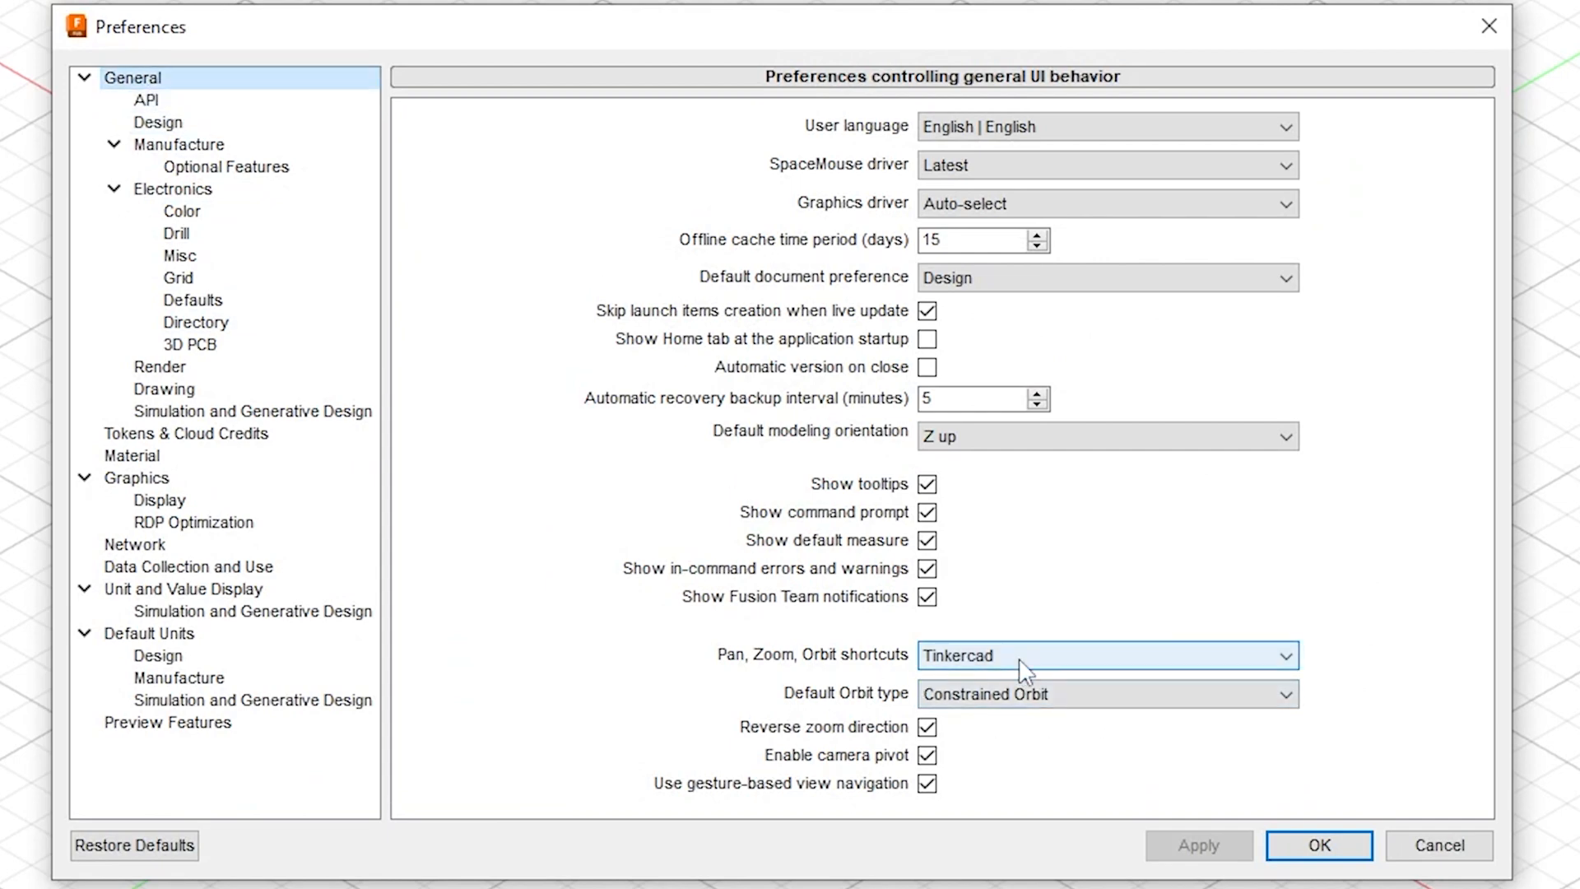
pyautogui.moveTo(897, 670)
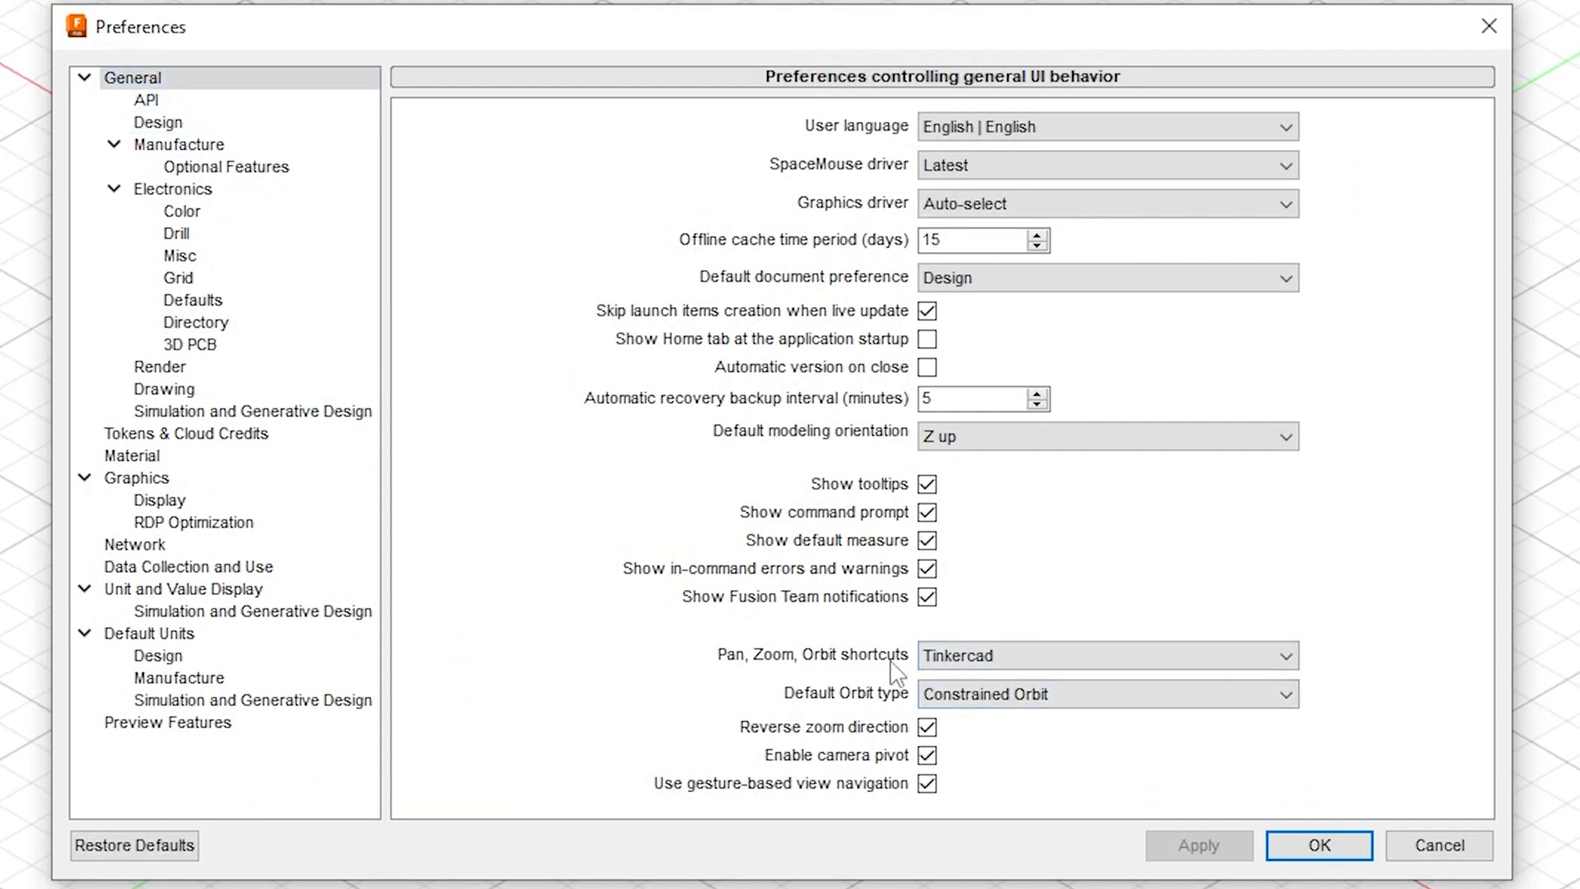
pyautogui.click(1106, 655)
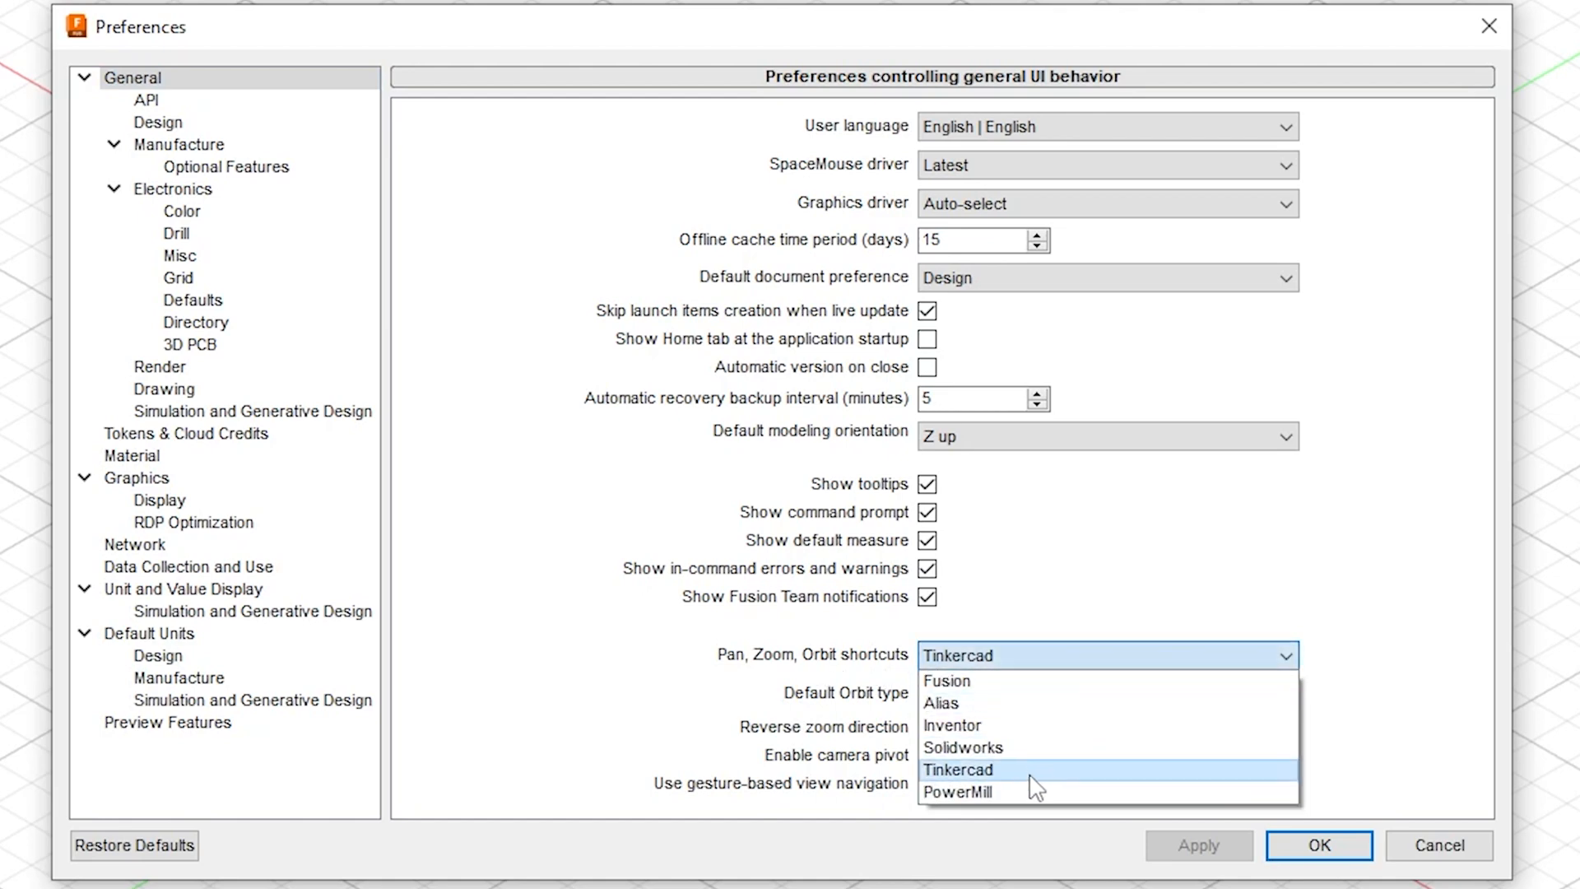
pyautogui.click(958, 768)
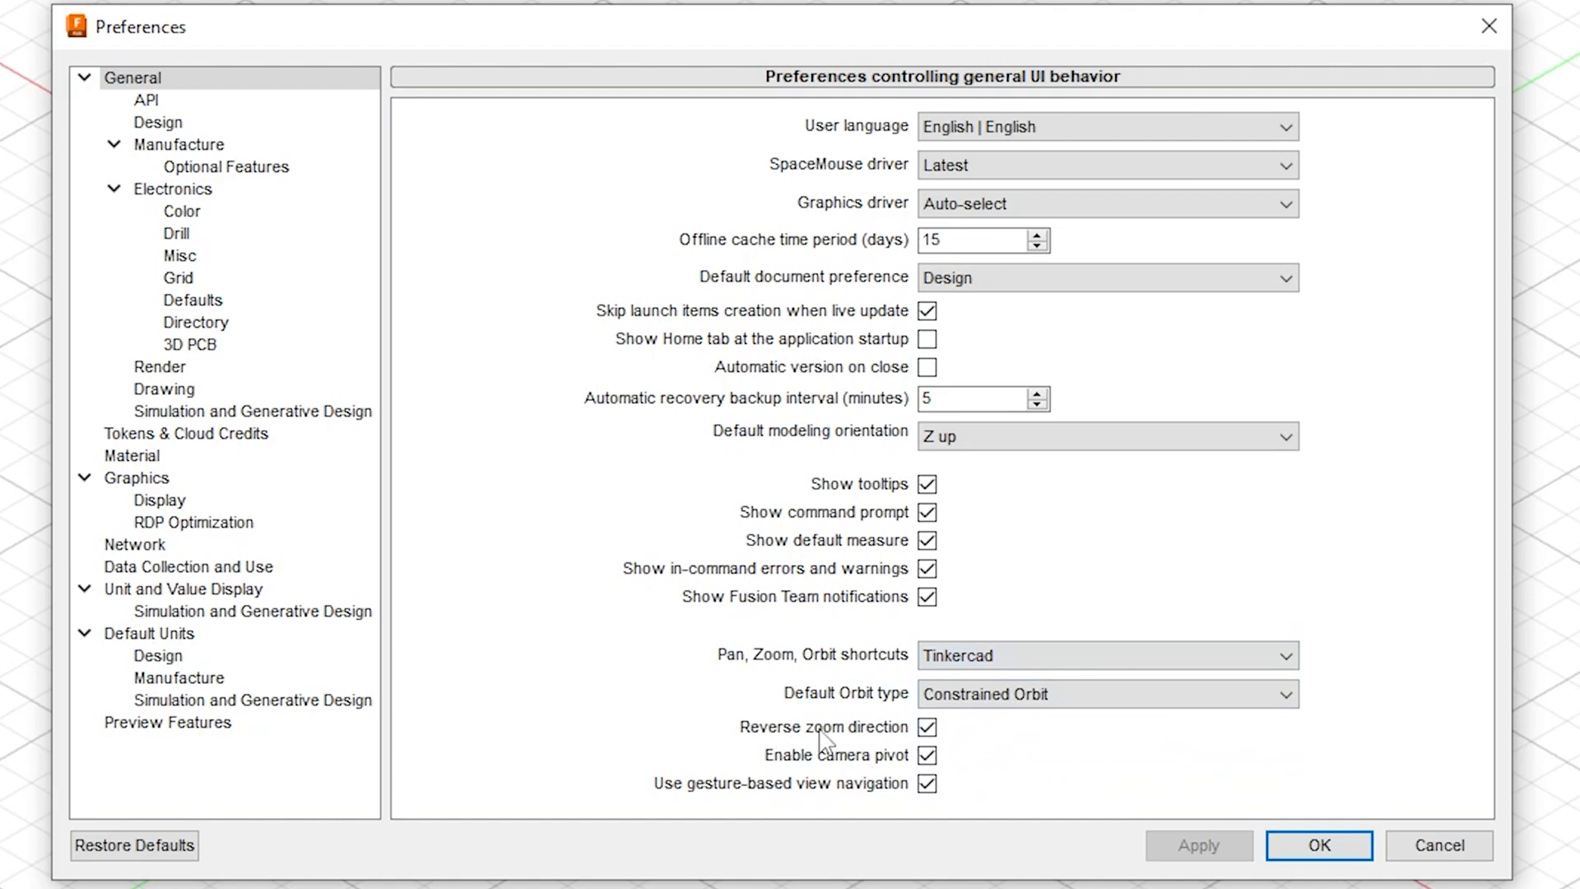
pyautogui.click(927, 726)
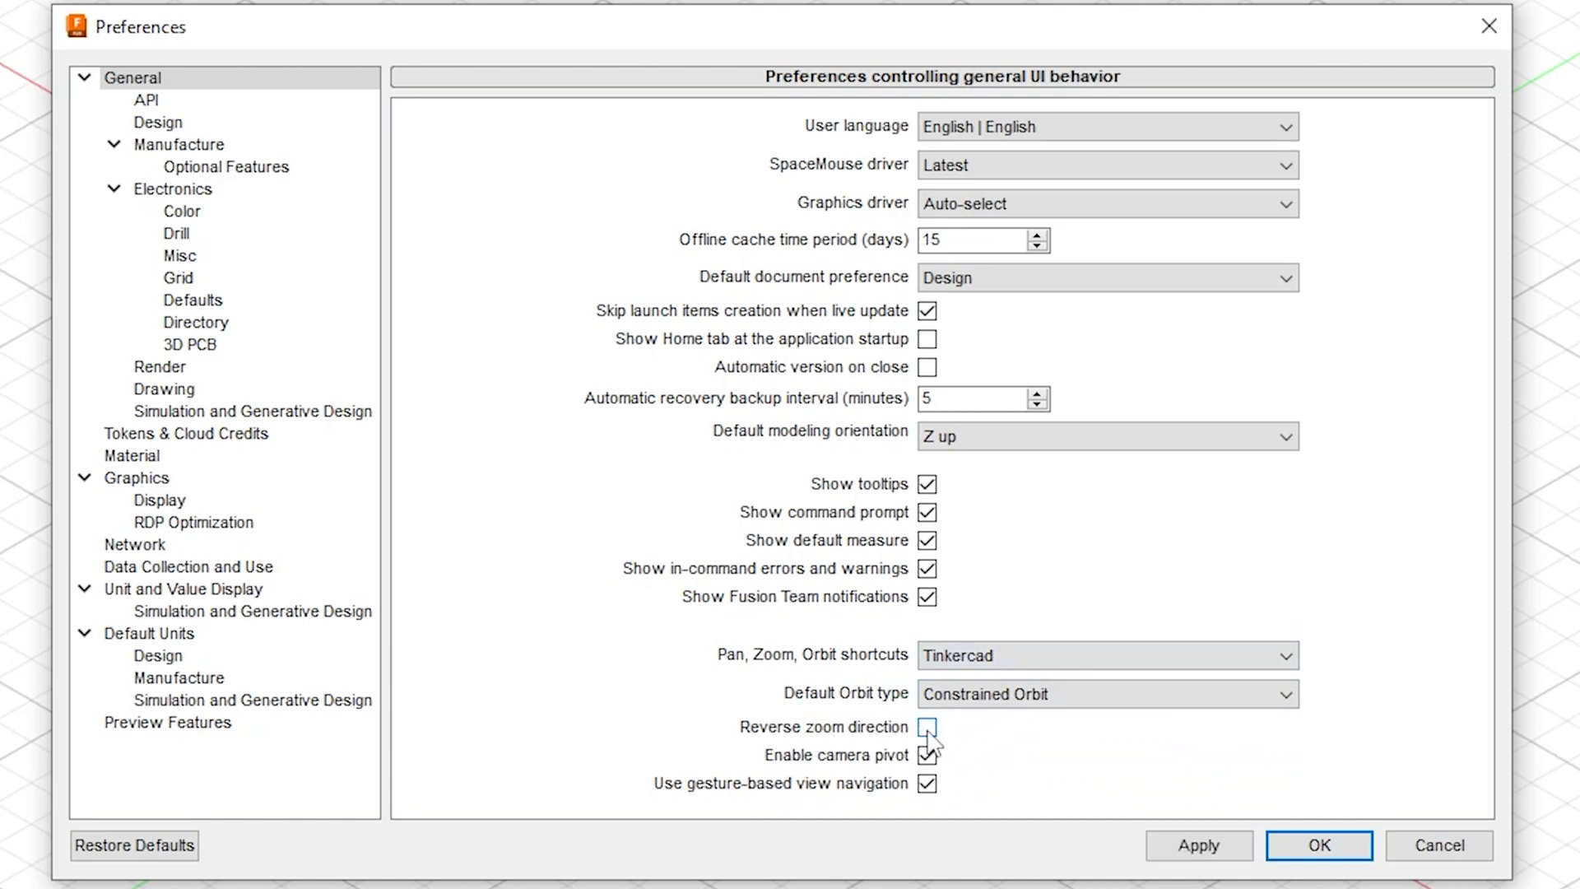
pyautogui.click(927, 726)
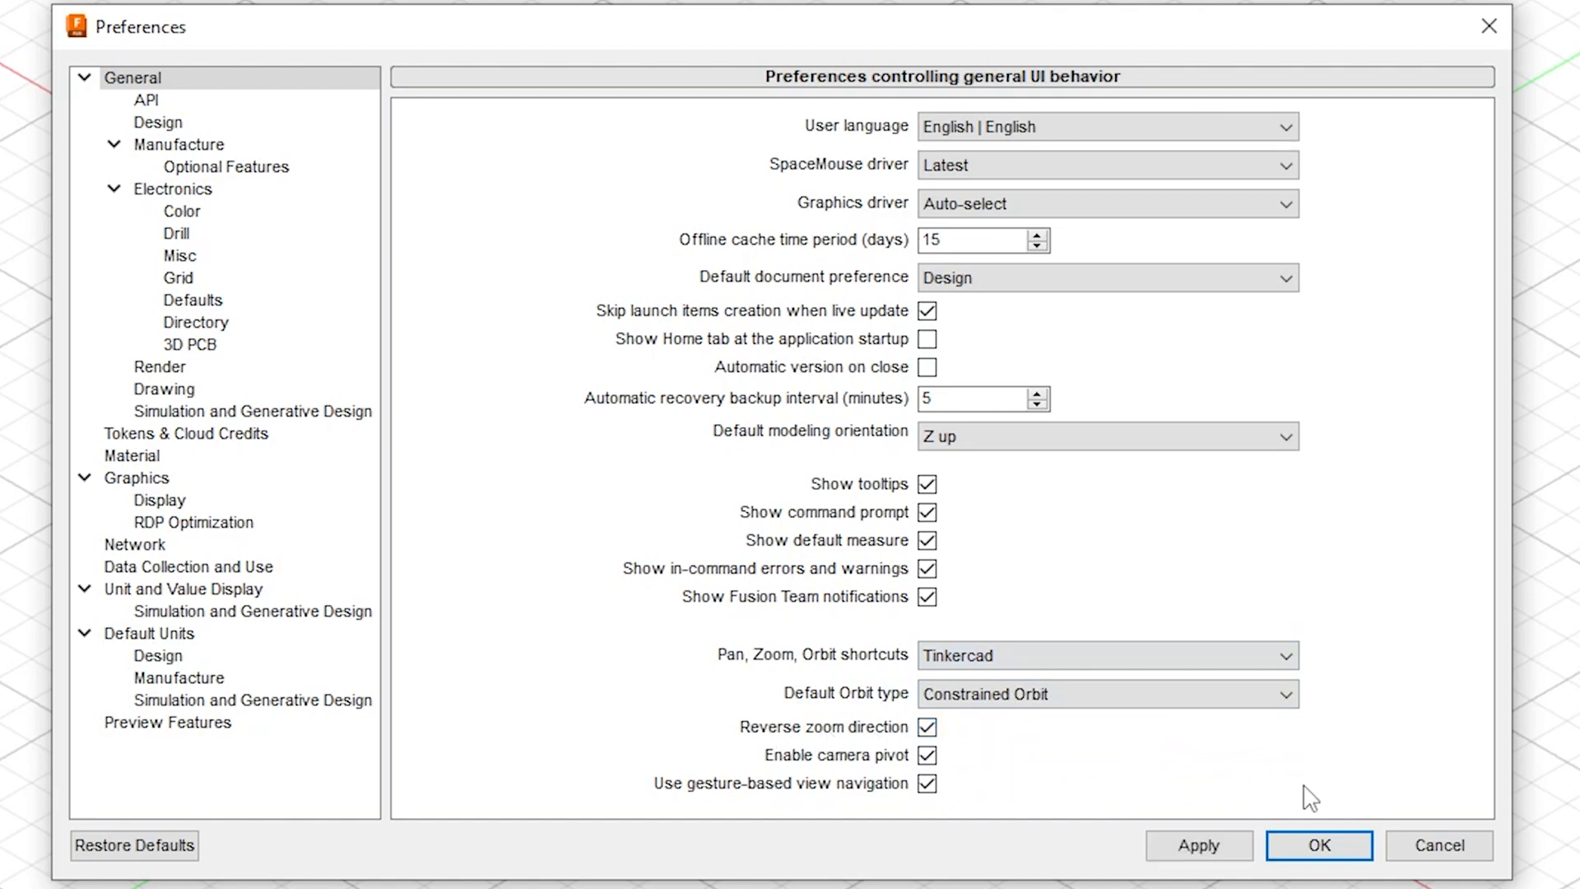